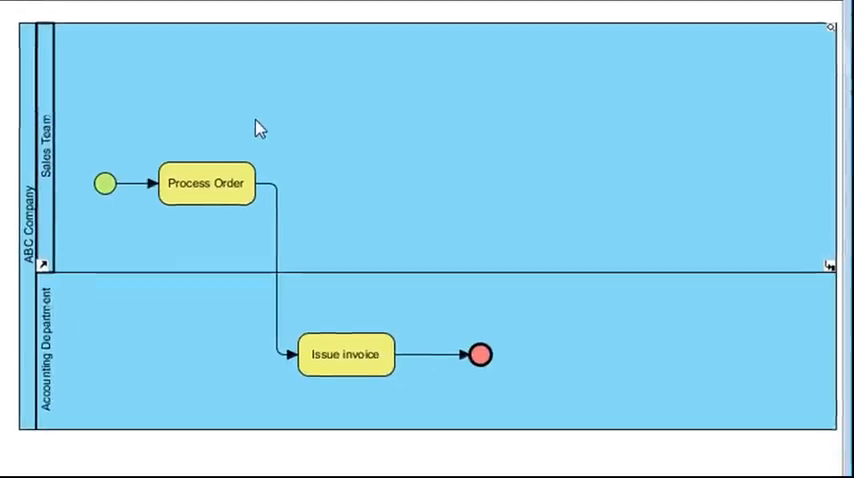
Add a data object named 'Sales Order' associated with the Process Order task.
{"action": "left_click", "coordinate": [207, 184]}
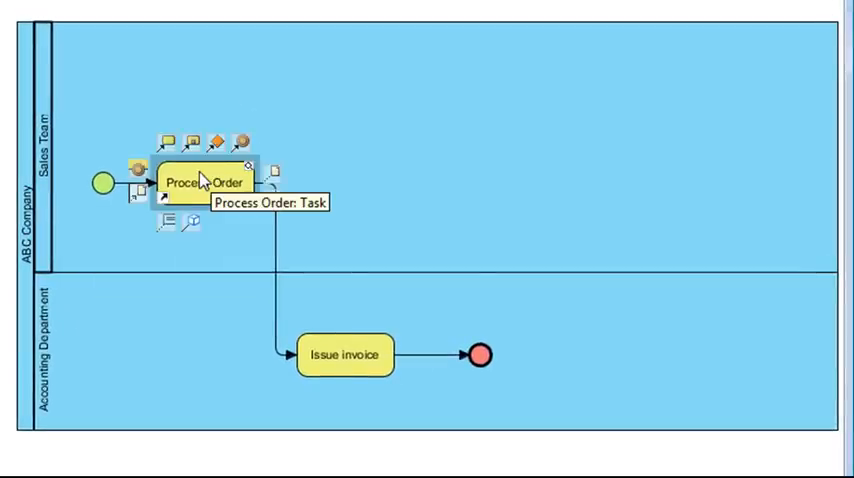
{"action": "left_click", "coordinate": [204, 183]}
{"action": "type", "text": "Sales"}
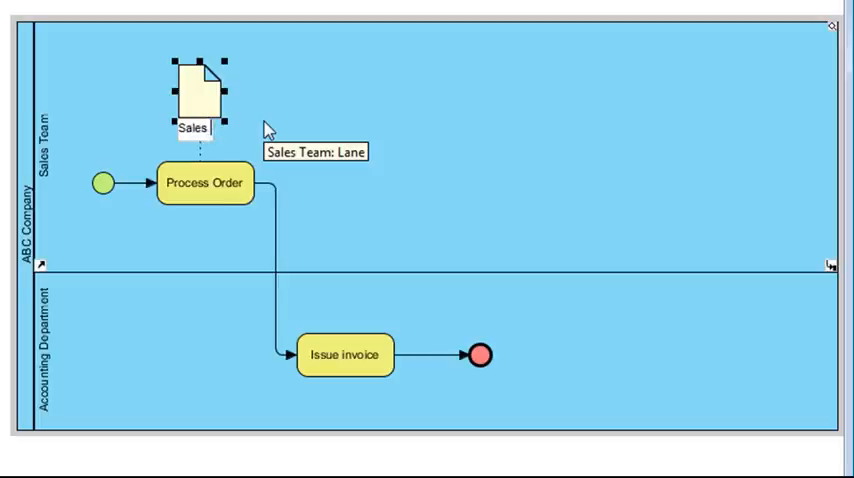
{"action": "type", "text": "Order"}
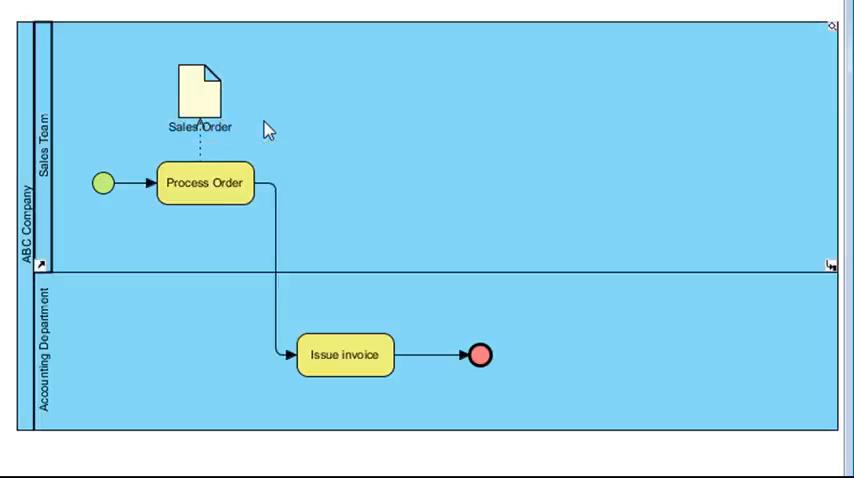
{"action": "mouse_move", "coordinate": [238, 100]}
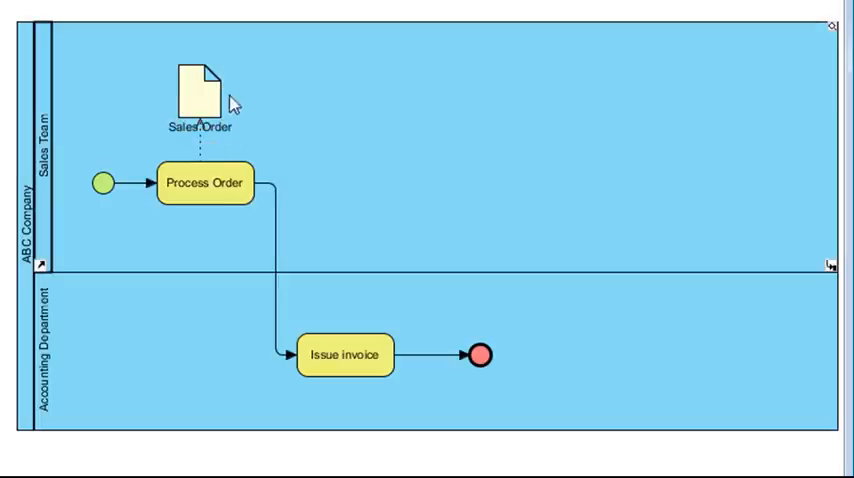
Add an Entity Relationship Diagram as a sub-diagram of the Sales Order data object.
{"action": "left_click", "coordinate": [196, 88]}
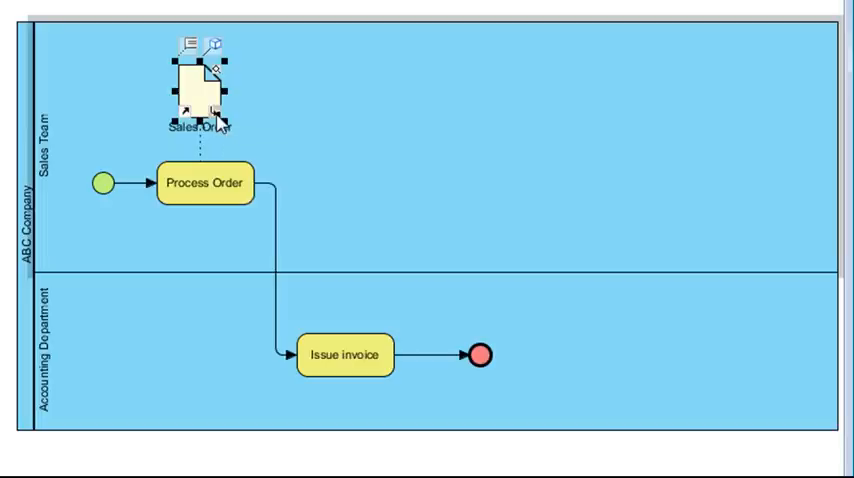
{"action": "right_click", "coordinate": [198, 90]}
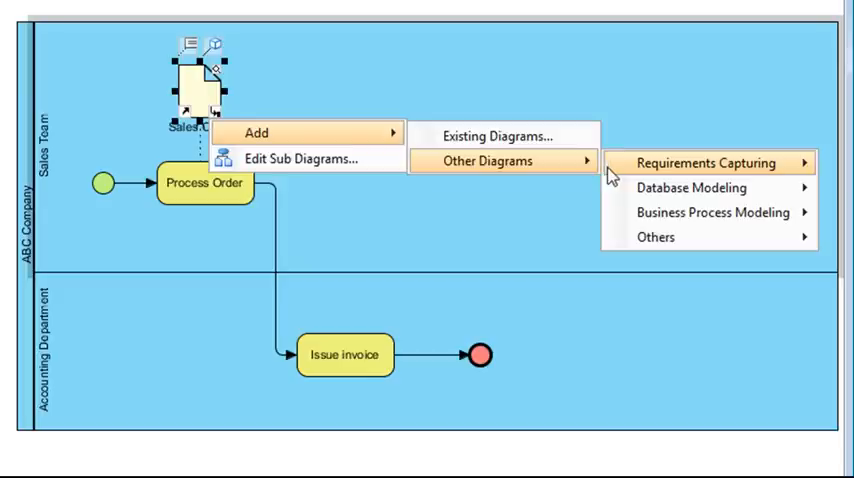
{"action": "mouse_move", "coordinate": [690, 187]}
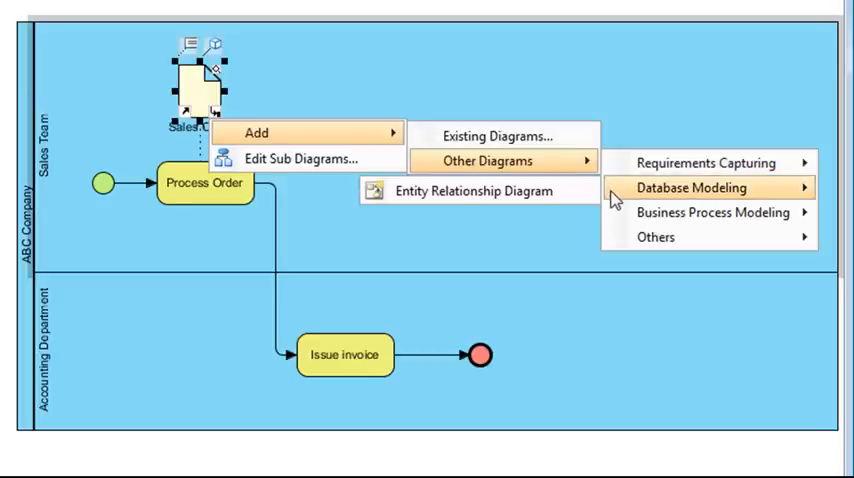
{"action": "mouse_move", "coordinate": [575, 200]}
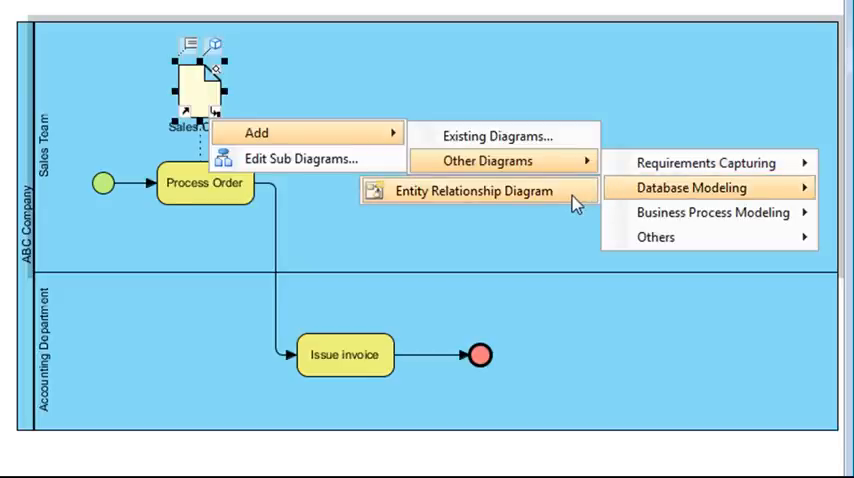
{"action": "left_click", "coordinate": [469, 191]}
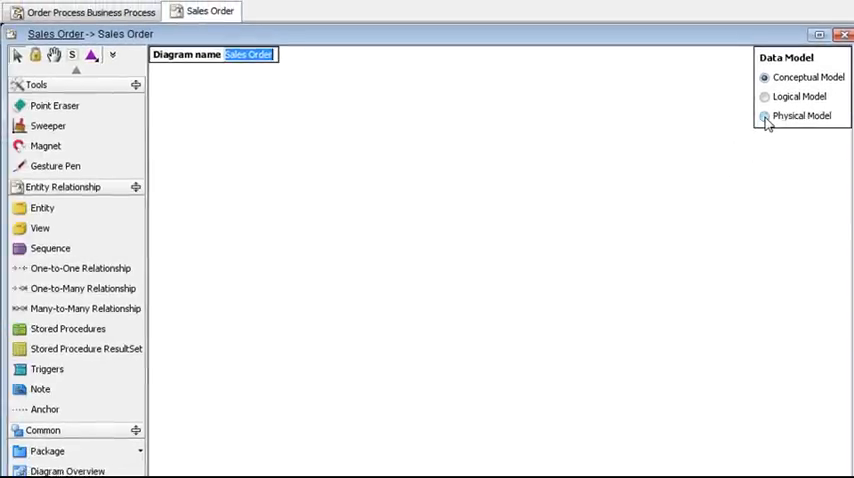
Choose the physical data model and place a SalesOrder entity on the canvas.
{"action": "left_click", "coordinate": [760, 116]}
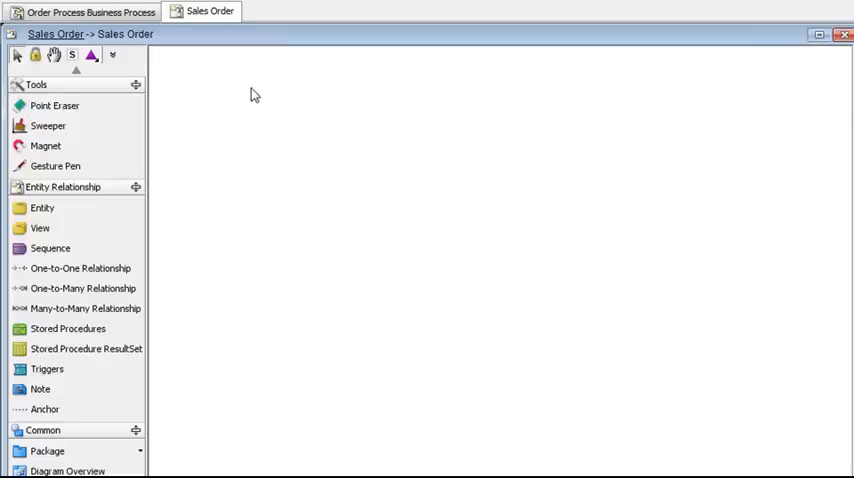
{"action": "left_click", "coordinate": [42, 207]}
{"action": "type", "text": "SalesOrder"}
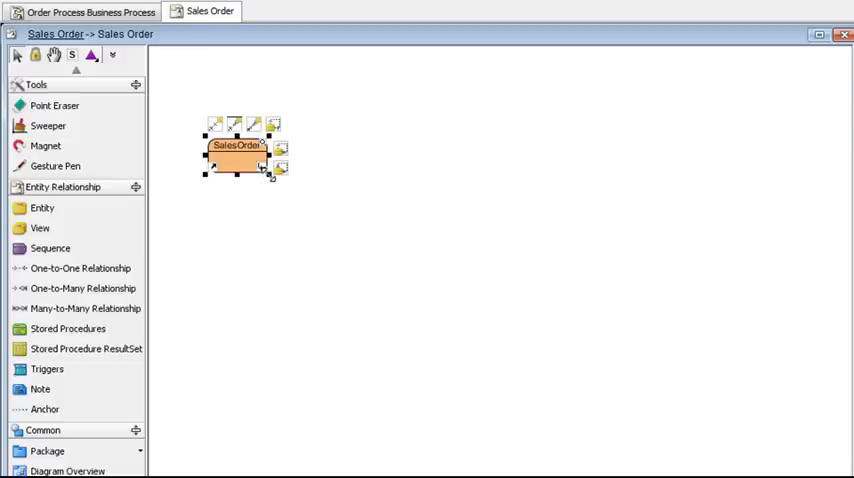
Enlarge SalesOrder and add column 'orderNumber : varchar(255)'.
{"action": "left_click_drag", "start_coordinate": [282, 172], "coordinate": [337, 222]}
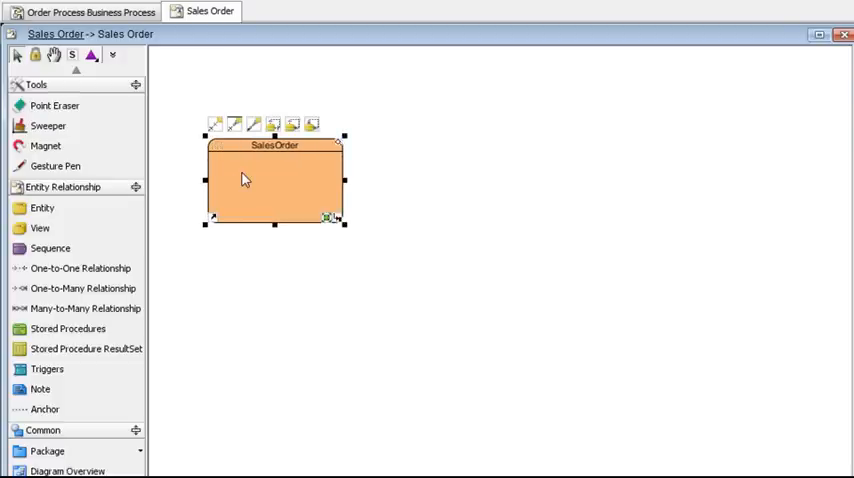
{"action": "right_click", "coordinate": [245, 180]}
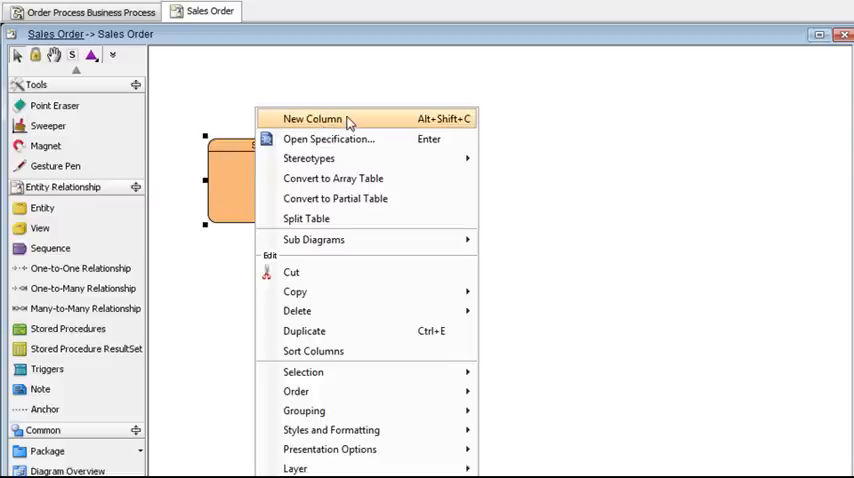
{"action": "left_click", "coordinate": [312, 118]}
{"action": "type", "text": "orderNumber"}
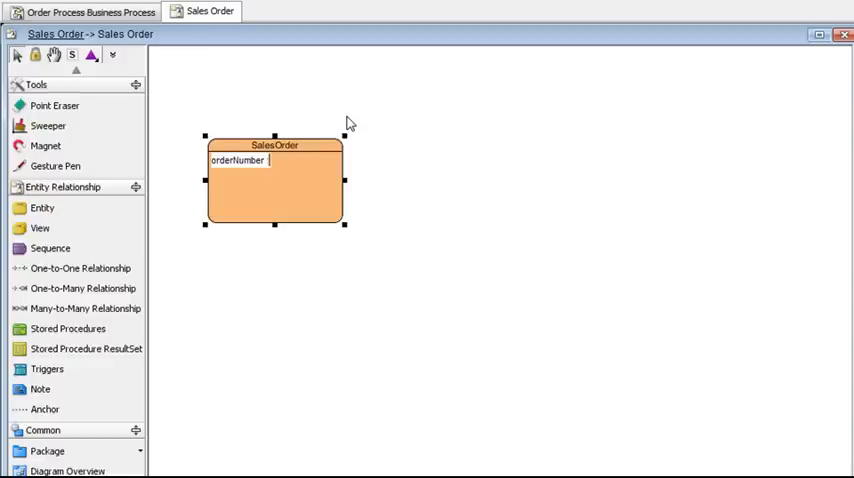
{"action": "type", "text": ": varchar("}
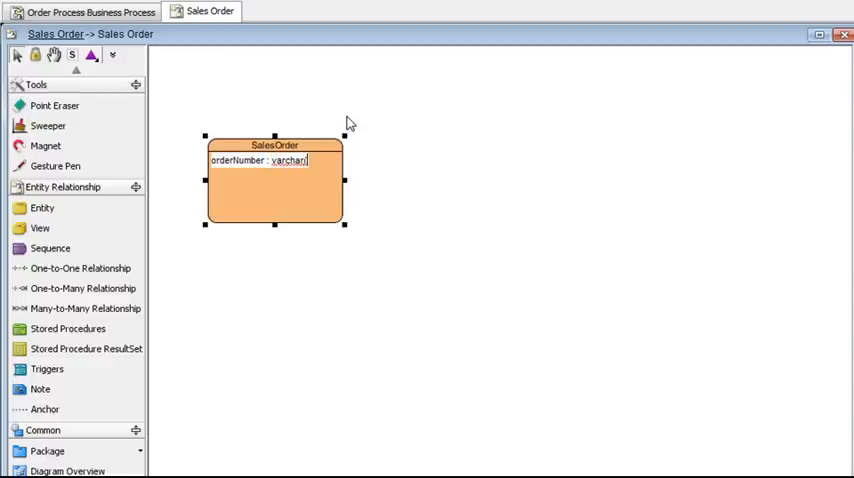
{"action": "type", "text": "255)"}
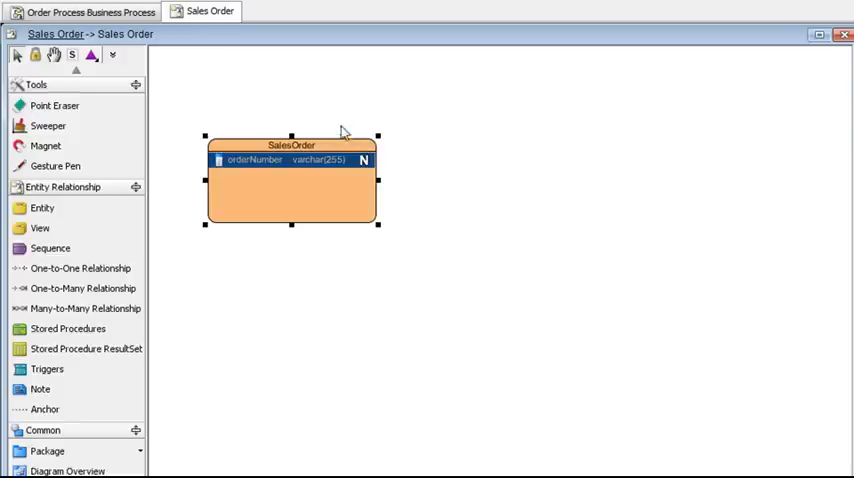
{"action": "mouse_move", "coordinate": [308, 203]}
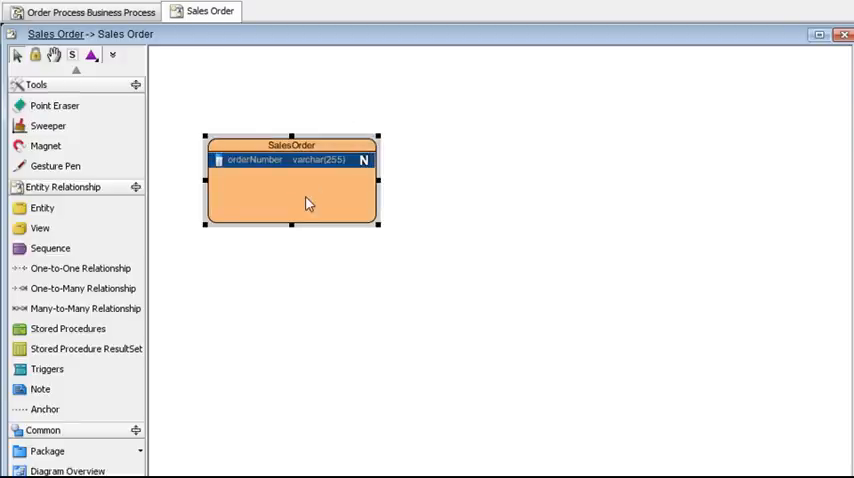
{"action": "mouse_move", "coordinate": [246, 193]}
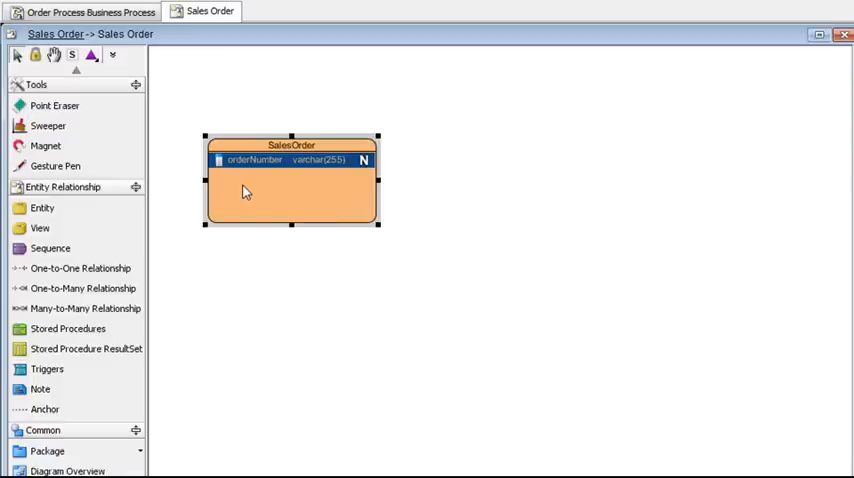
Create a one-to-many related entity named SalesOrderLine from SalesOrder and enlarge it.
{"action": "left_click", "coordinate": [287, 190]}
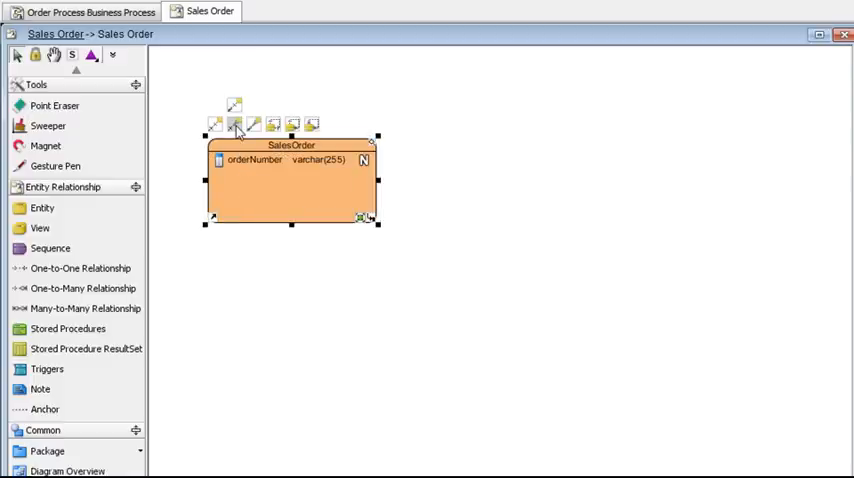
{"action": "mouse_move", "coordinate": [233, 124]}
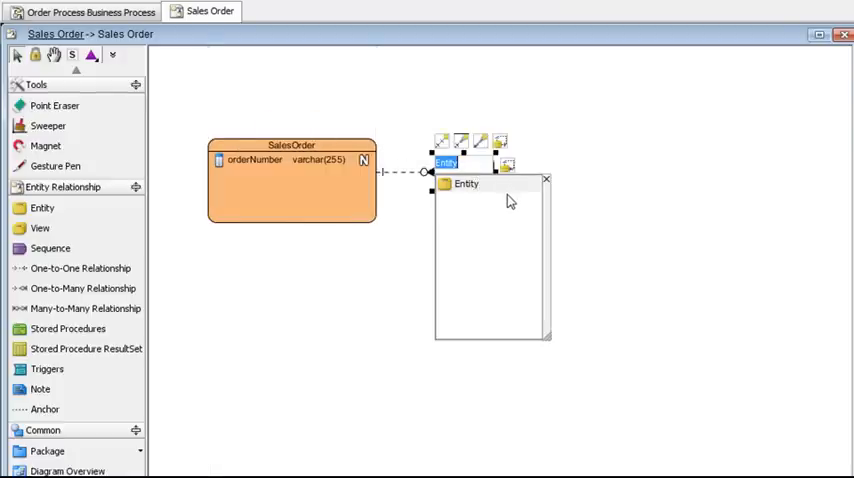
{"action": "type", "text": "SalesOrderLine"}
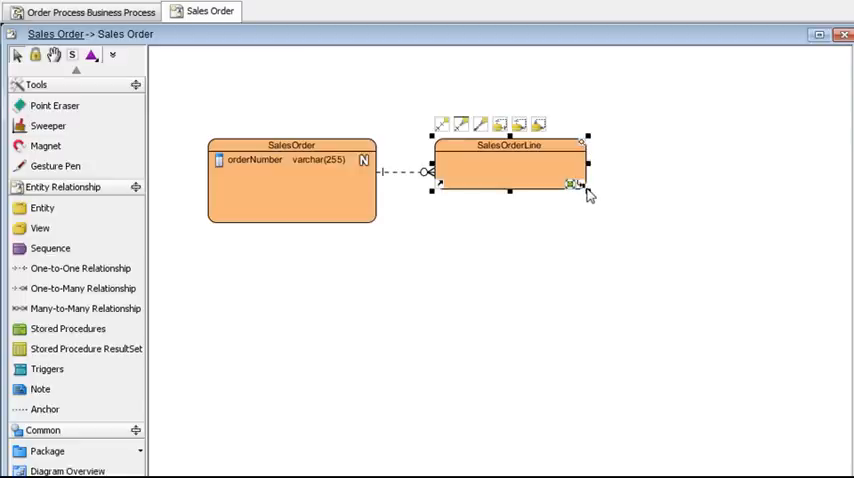
{"action": "left_click_drag", "start_coordinate": [585, 192], "coordinate": [630, 232]}
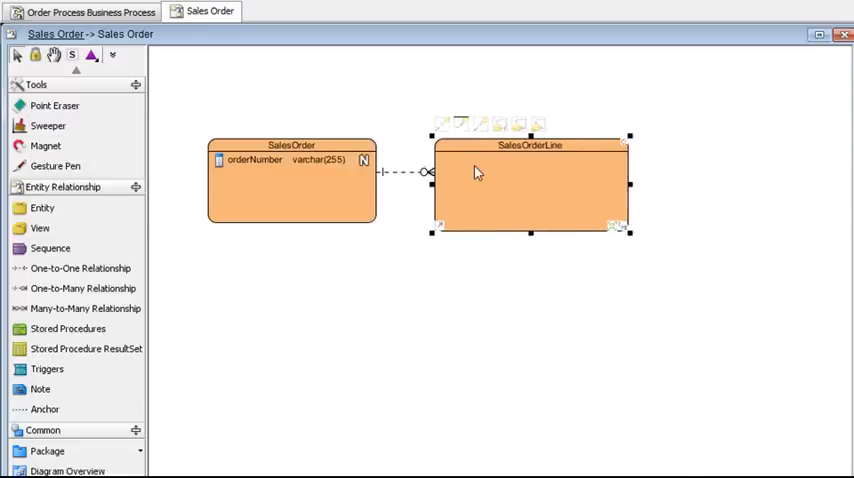
Add columns 'product : varchar(255)' and 'qty : integer(10)' to SalesOrderLine.
{"action": "right_click", "coordinate": [475, 172]}
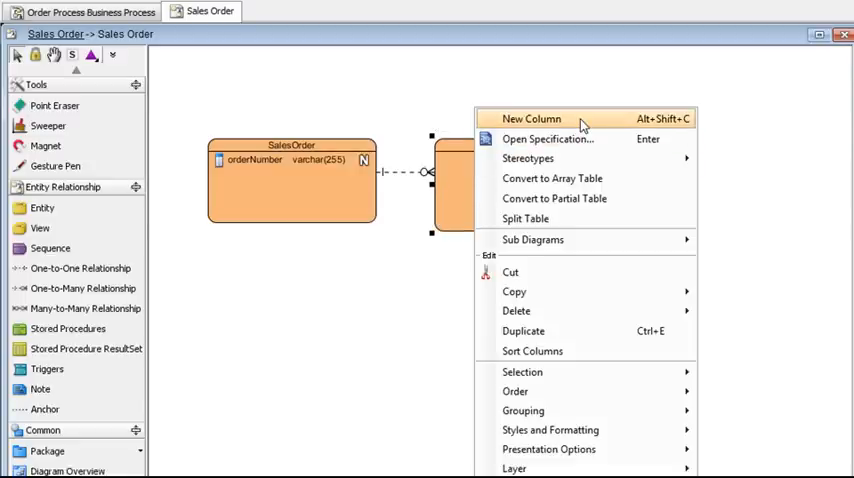
{"action": "left_click", "coordinate": [531, 118]}
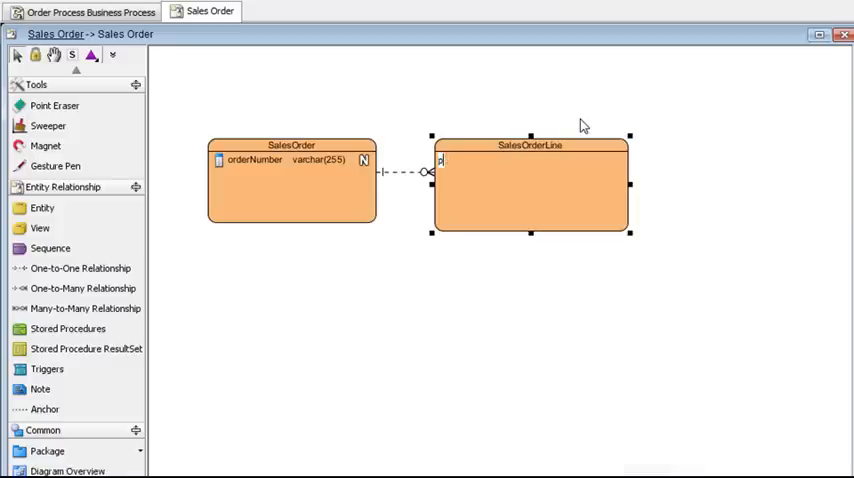
{"action": "type", "text": "product"}
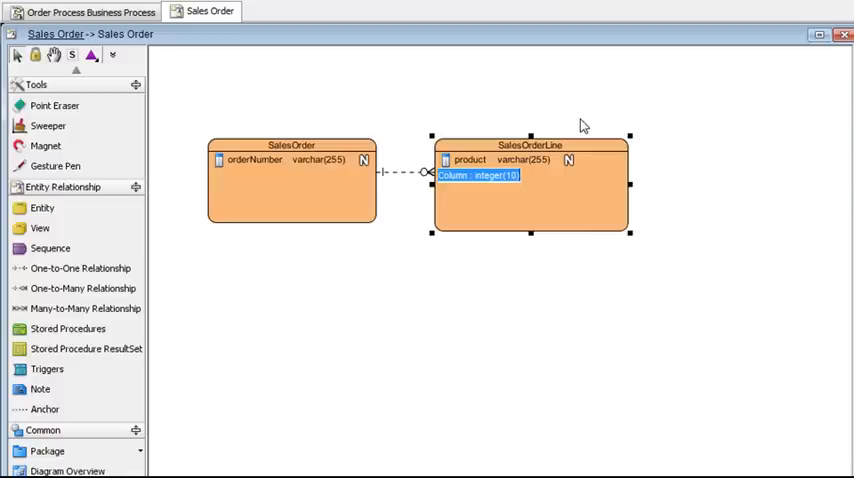
{"action": "type", "text": "qty :"}
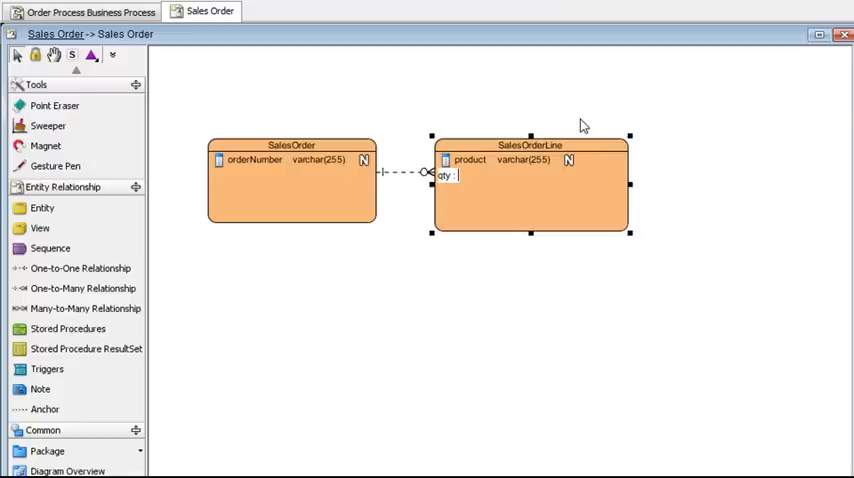
{"action": "type", "text": "integer("}
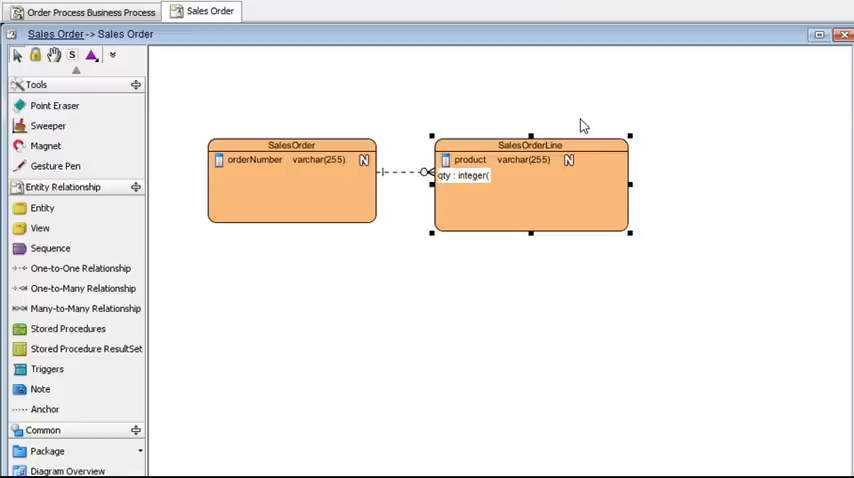
{"action": "key", "text": "Enter"}
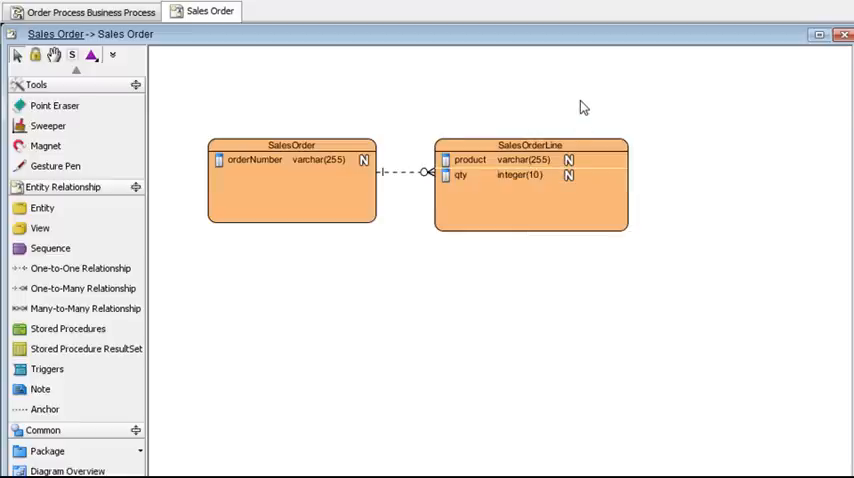
{"action": "mouse_move", "coordinate": [539, 102]}
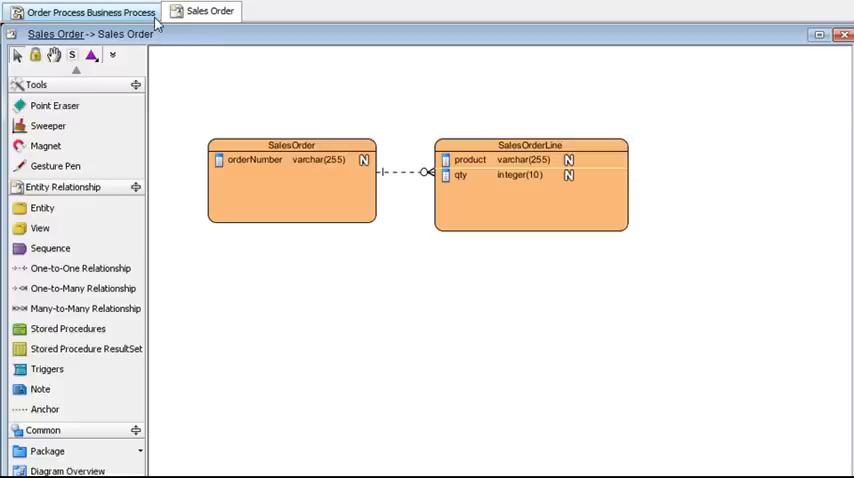
{"action": "left_click", "coordinate": [90, 13]}
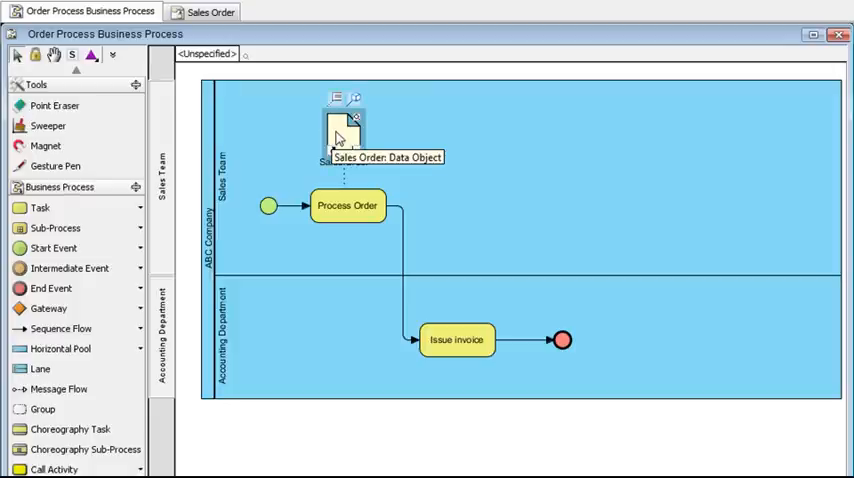
{"action": "left_click", "coordinate": [345, 135]}
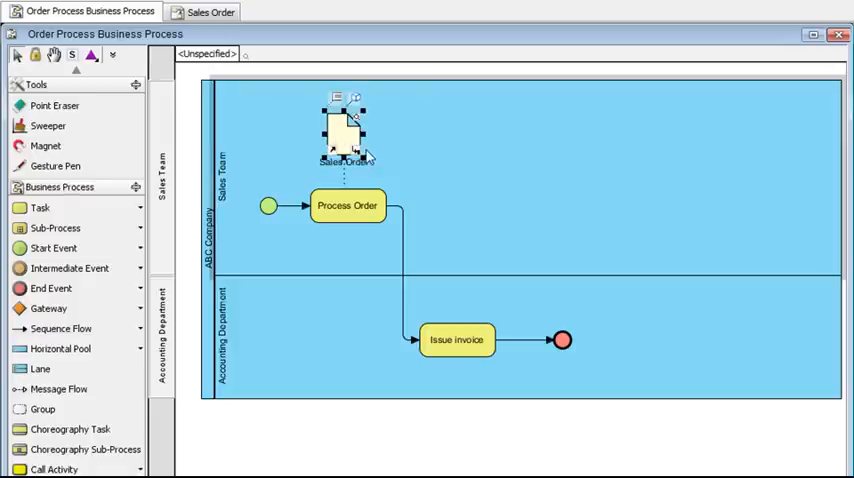
{"action": "mouse_move", "coordinate": [355, 155]}
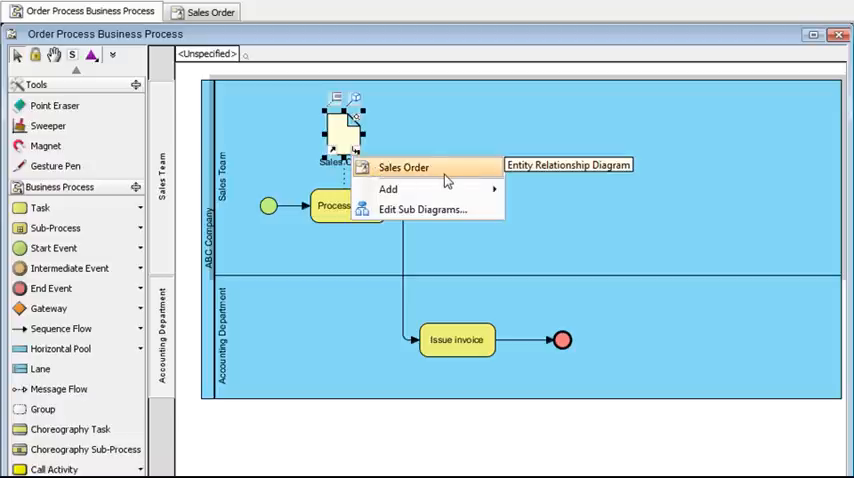
{"action": "left_click", "coordinate": [562, 164]}
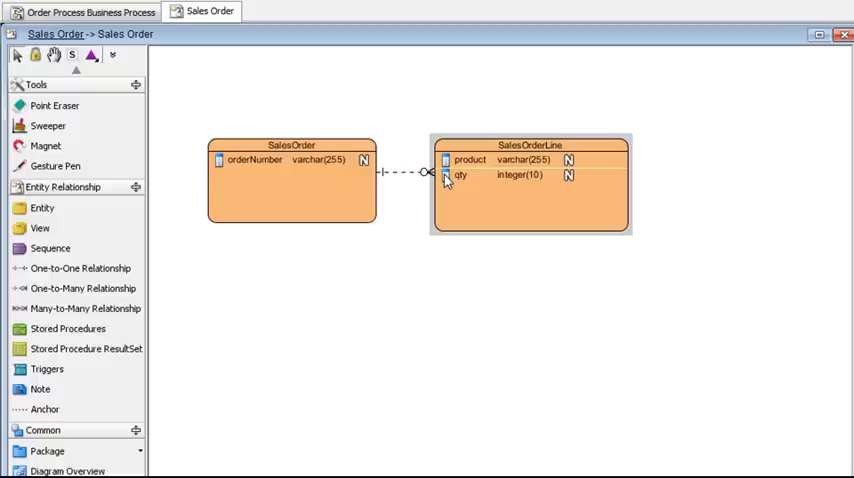